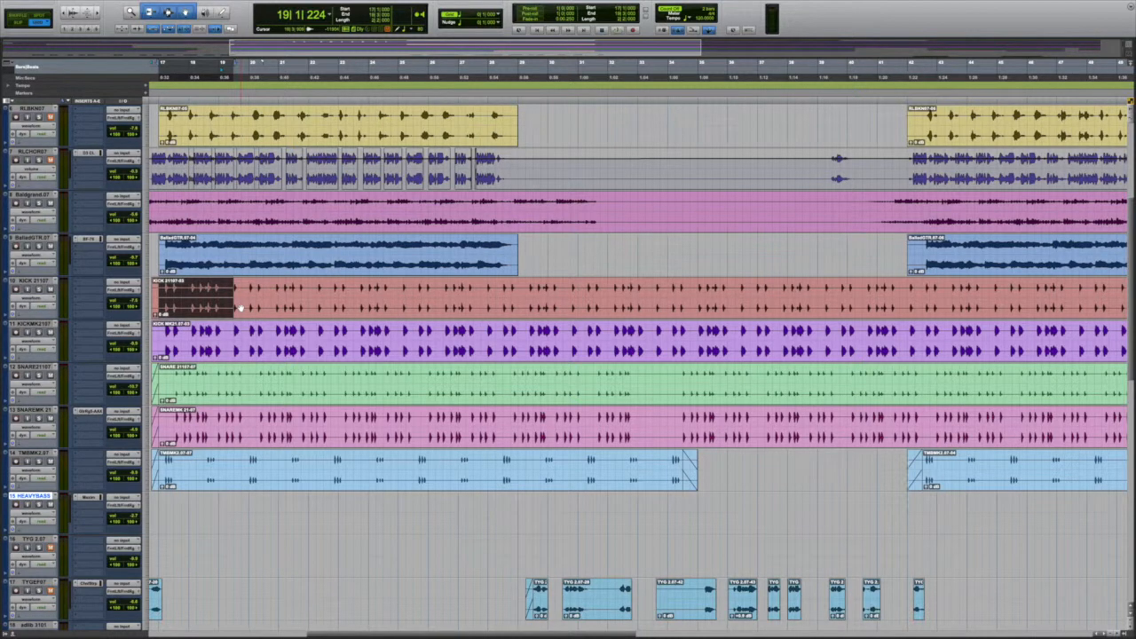
Move the opening time selection from the KICK track up to BalladGTR with P.
key(p)
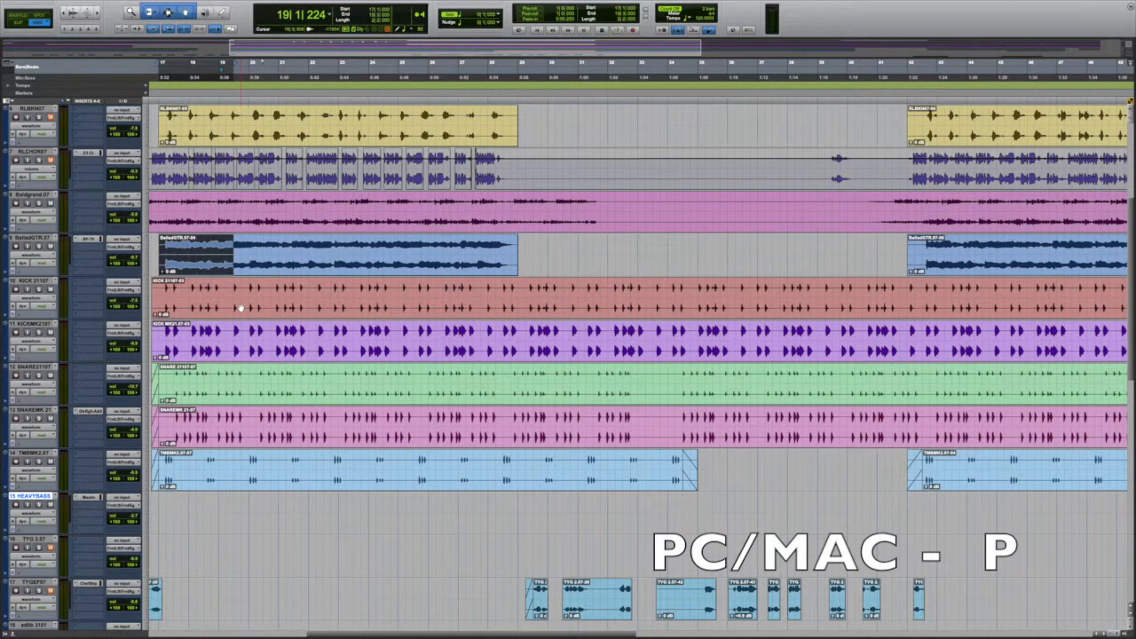